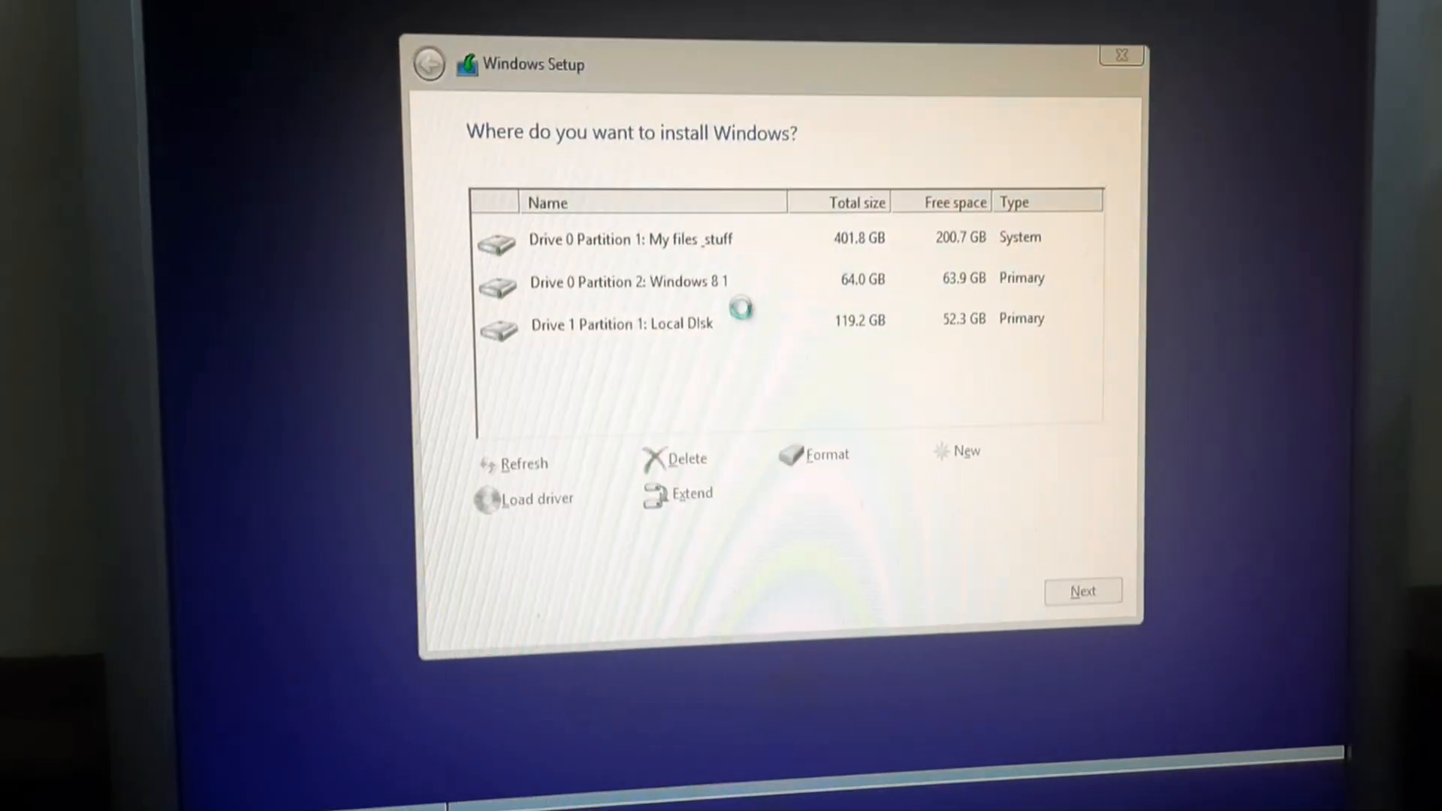
# Start installing Windows 8.1 onto Drive 0 Partition 2.
pyautogui.click(628, 281)
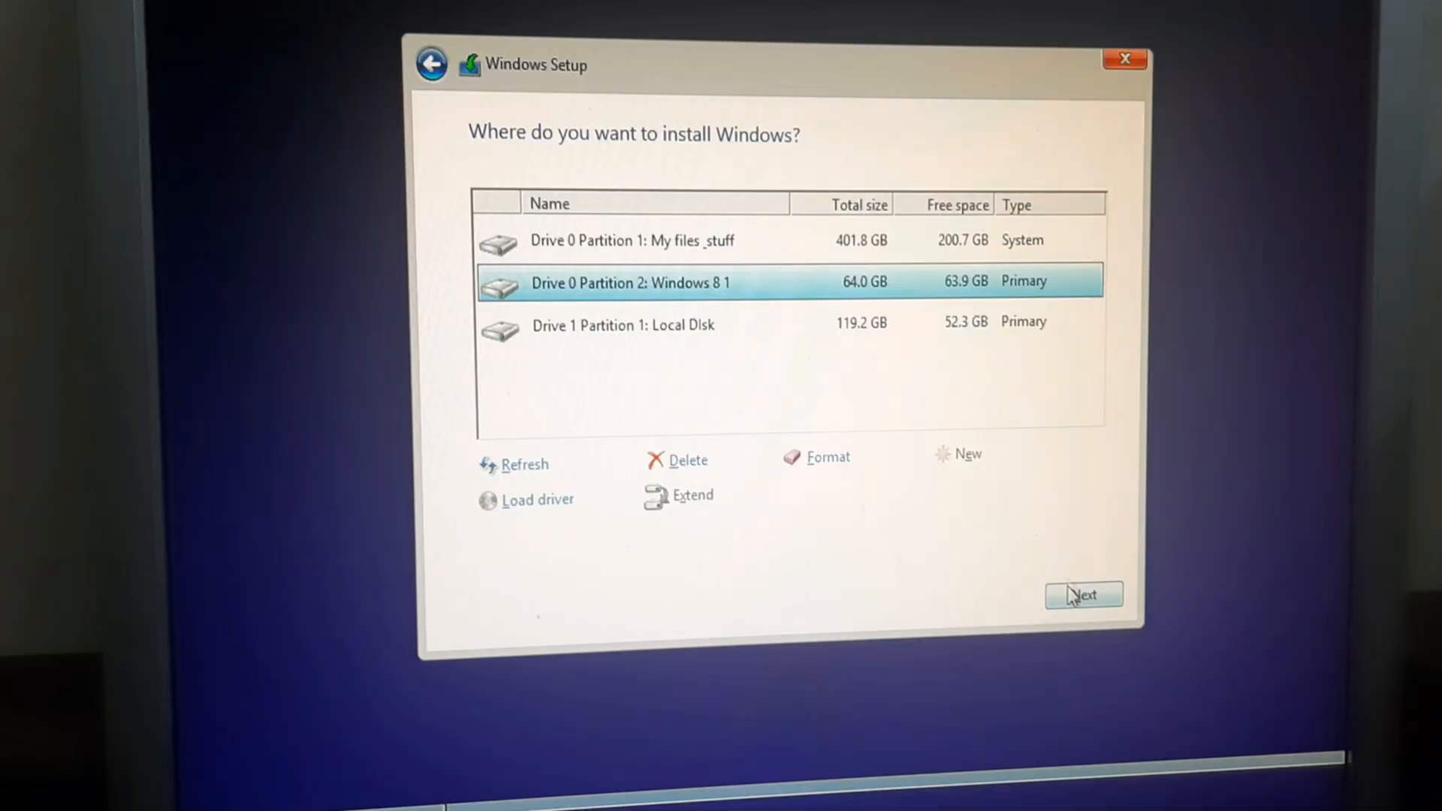
pyautogui.click(1082, 593)
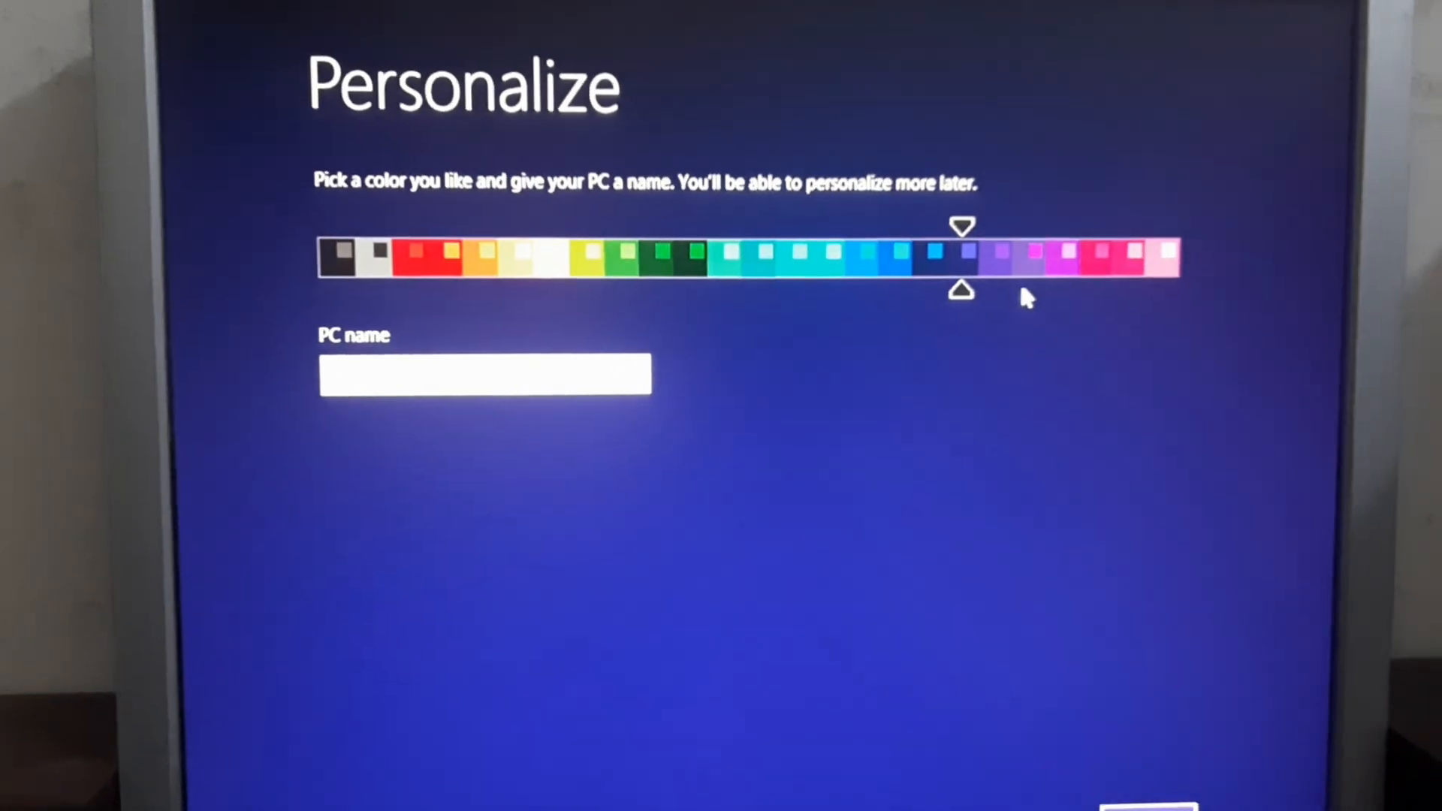
# Personalize with the dark blue colour scheme and finish creating the local account.
pyautogui.click(347, 254)
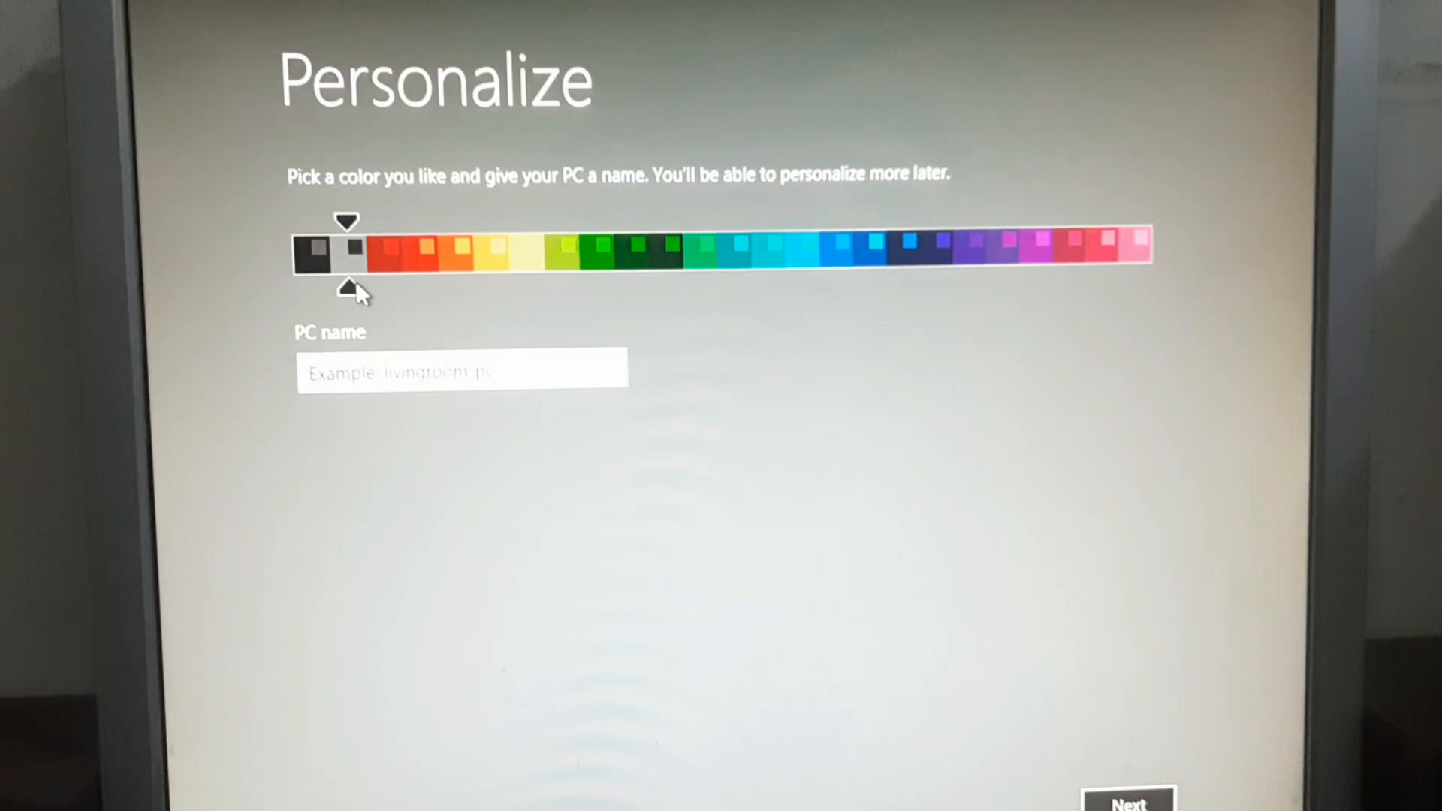
pyautogui.click(915, 244)
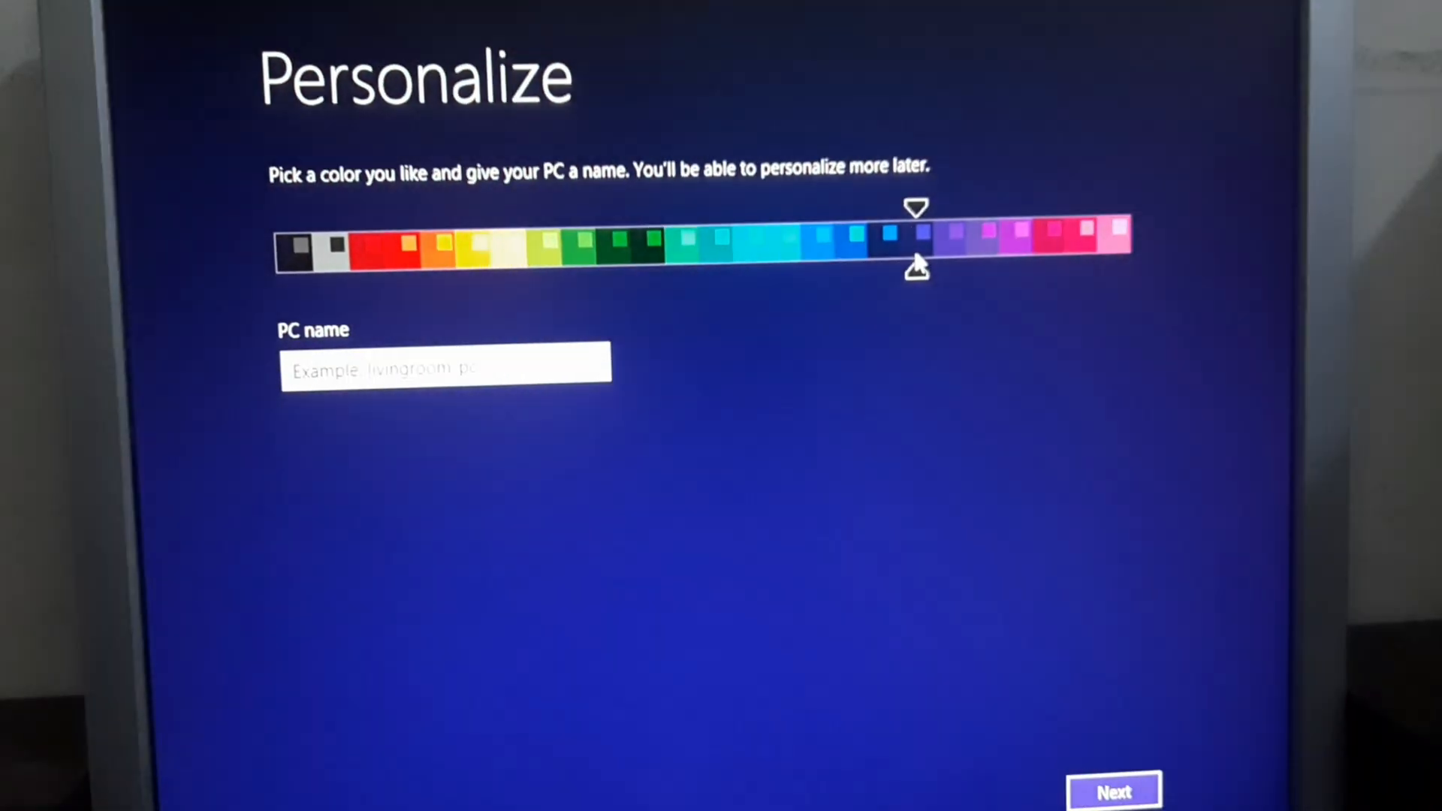
pyautogui.click(1113, 791)
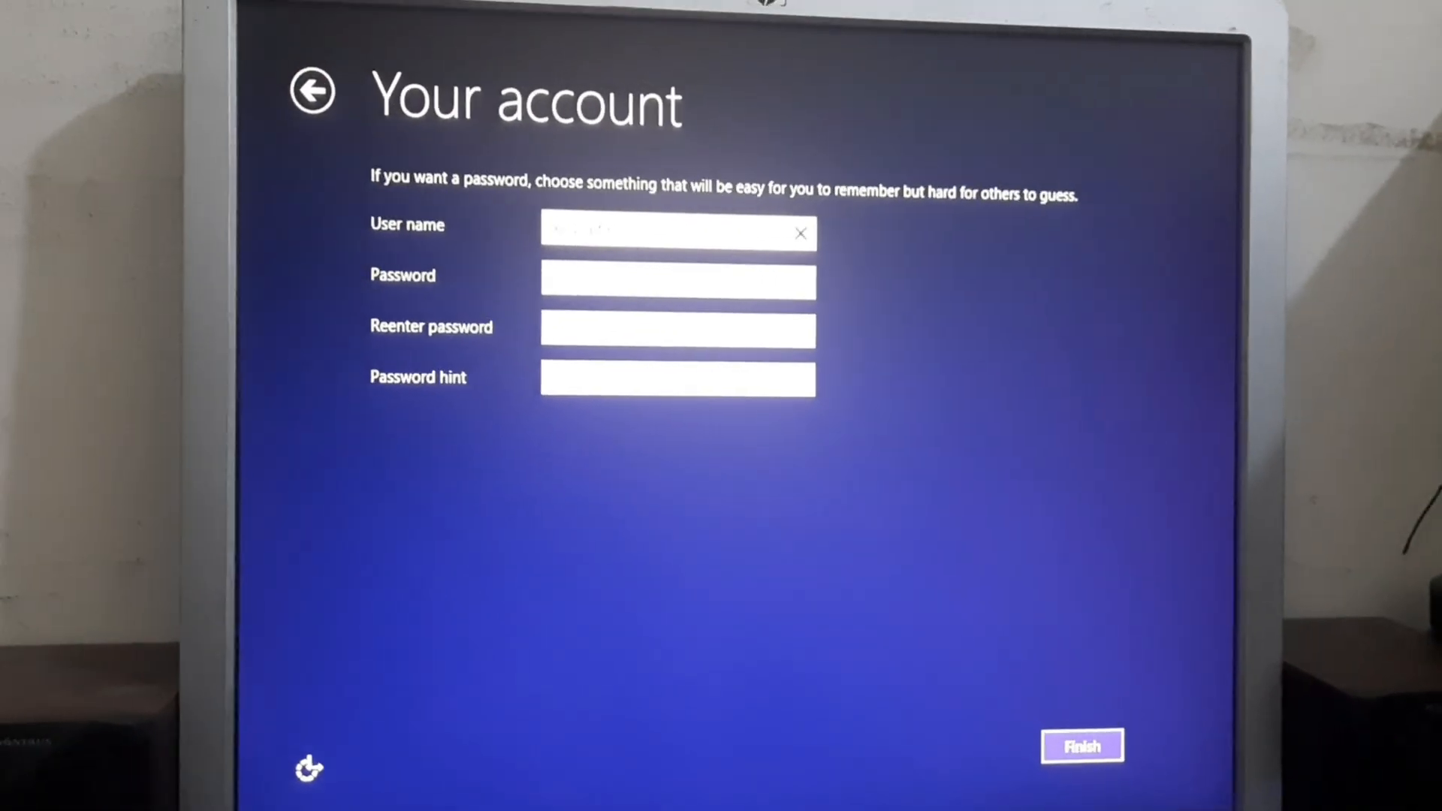
pyautogui.click(1081, 744)
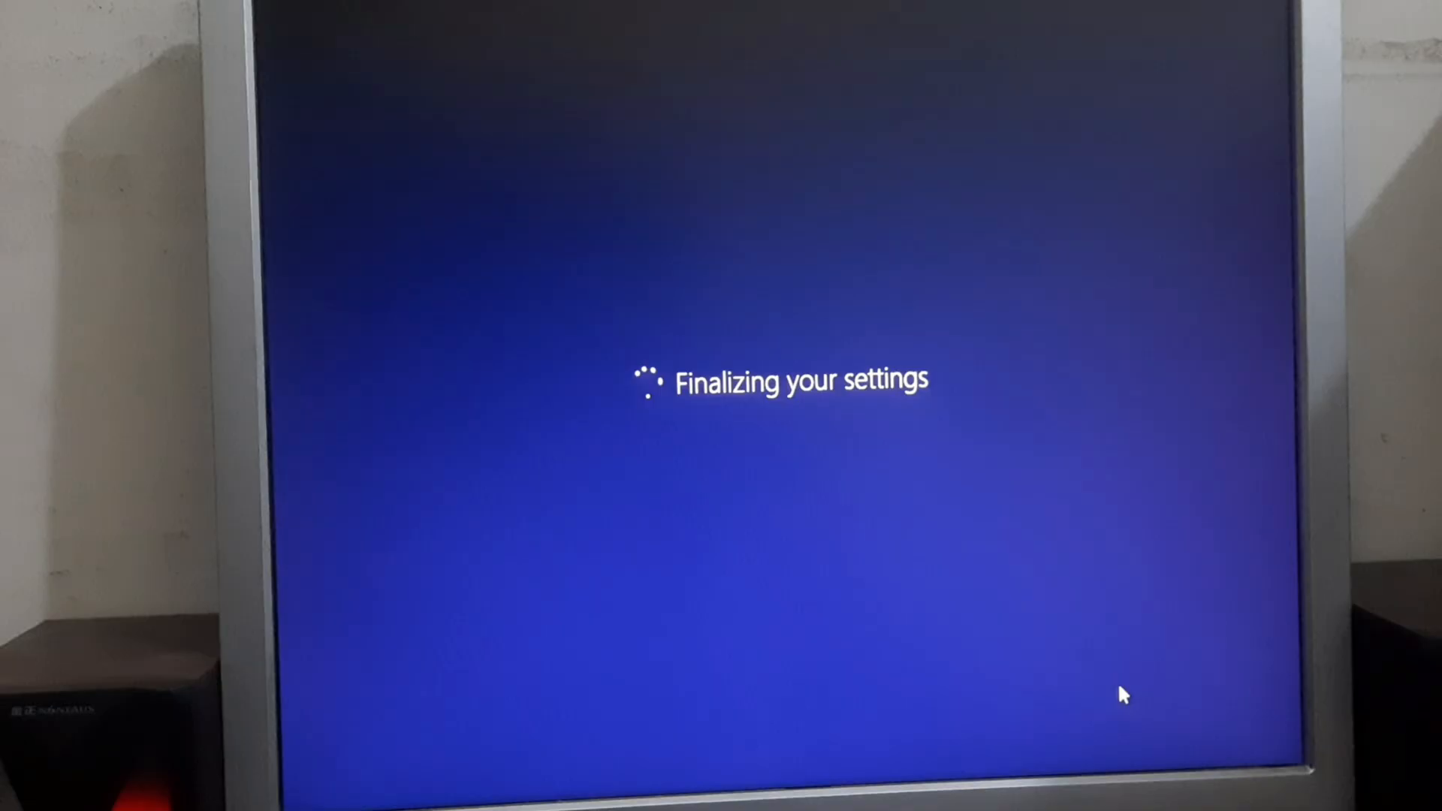